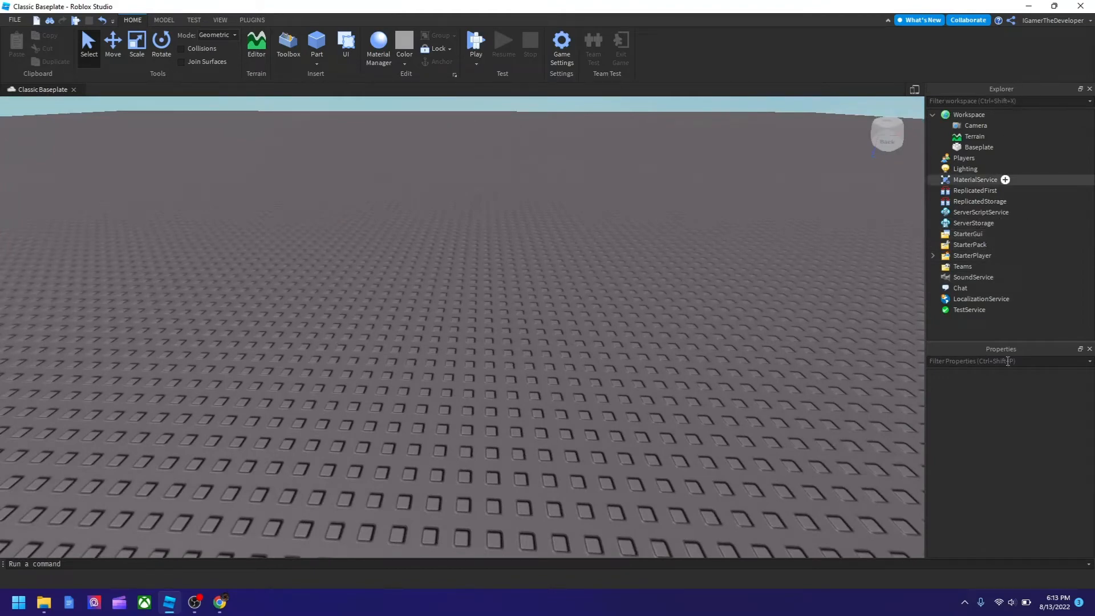
mouse_move(968, 233)
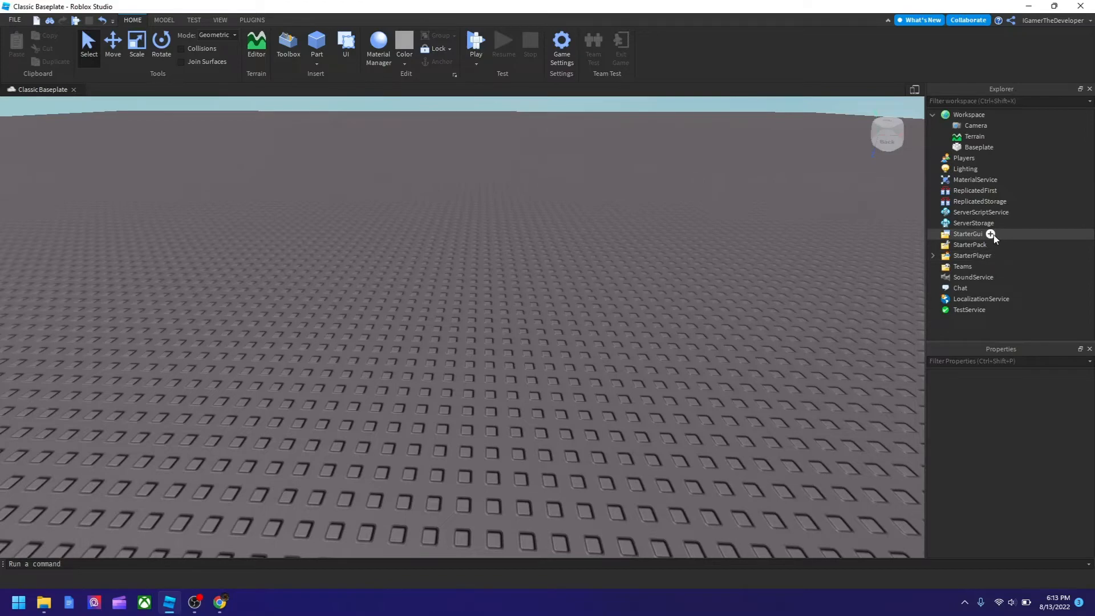
mouse_move(1004, 238)
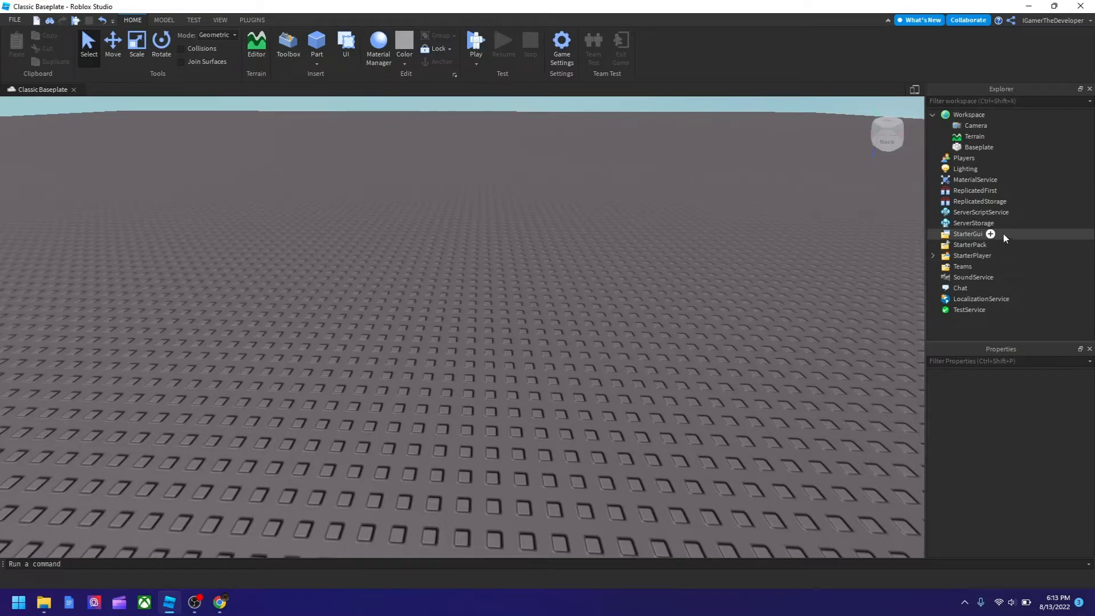
- Insert a ScreenGui object under StarterGui from the Explorer's add list
left_click(990, 234)
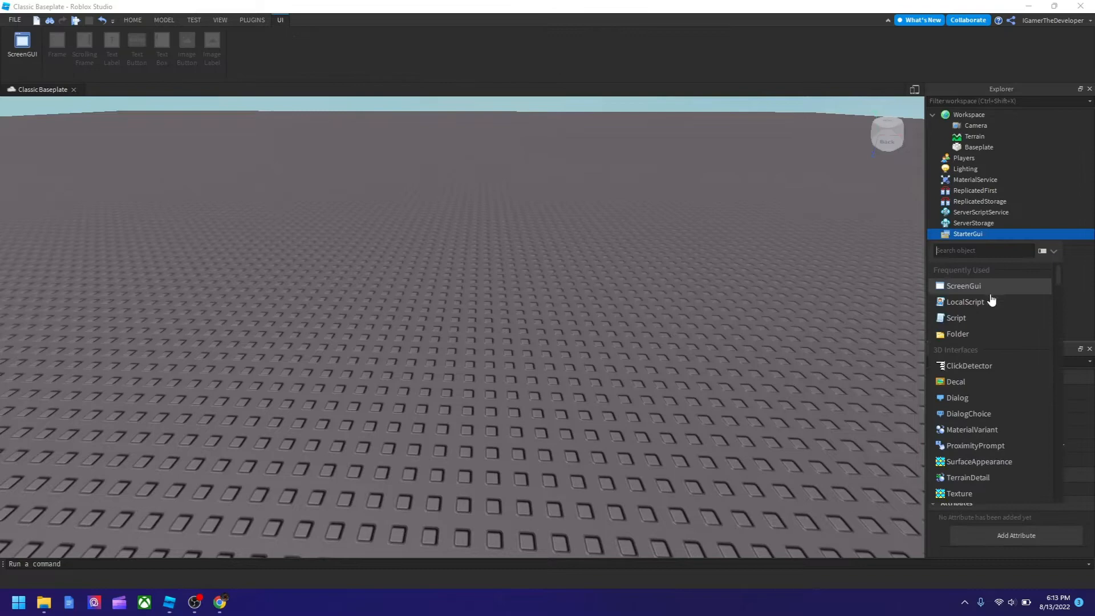
left_click(964, 285)
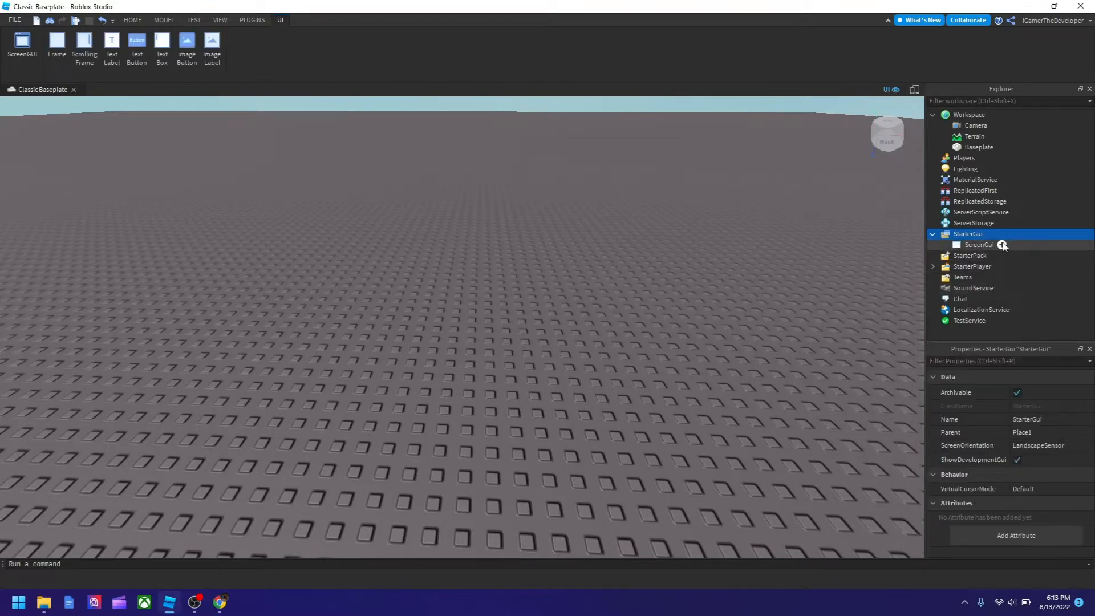
- Add a TextLabel inside the ScreenGui and scroll Properties down to its Text field
left_click(1002, 245)
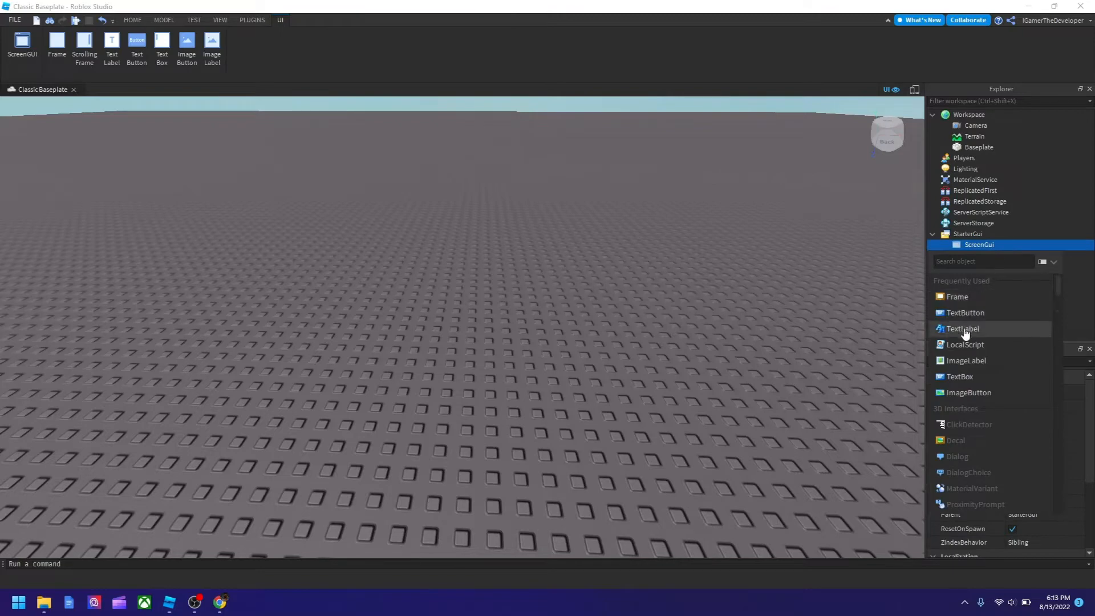
left_click(963, 328)
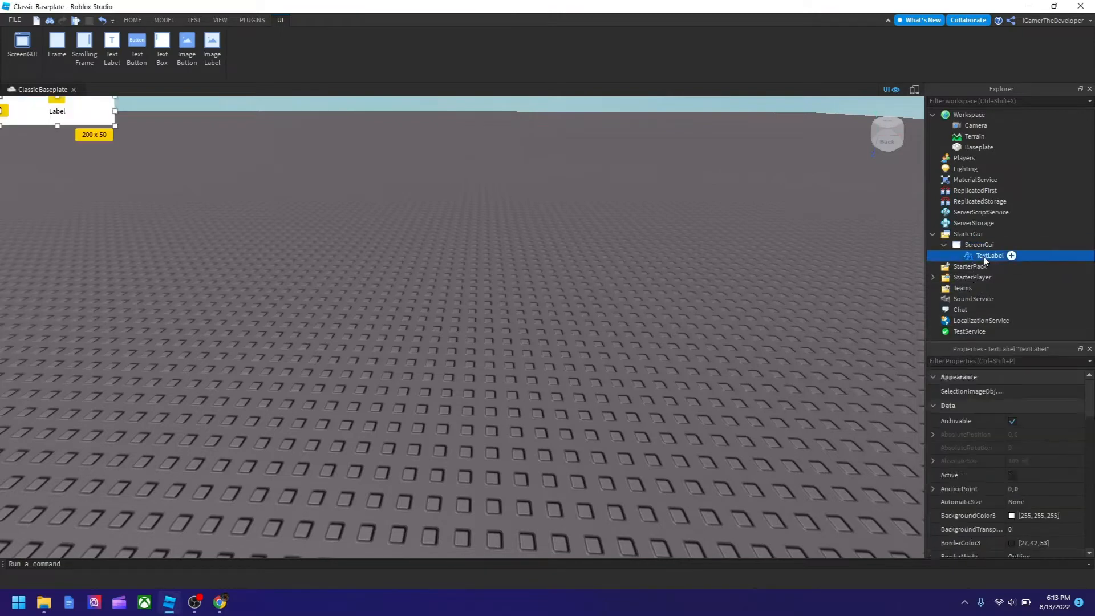
scroll("down", 3)
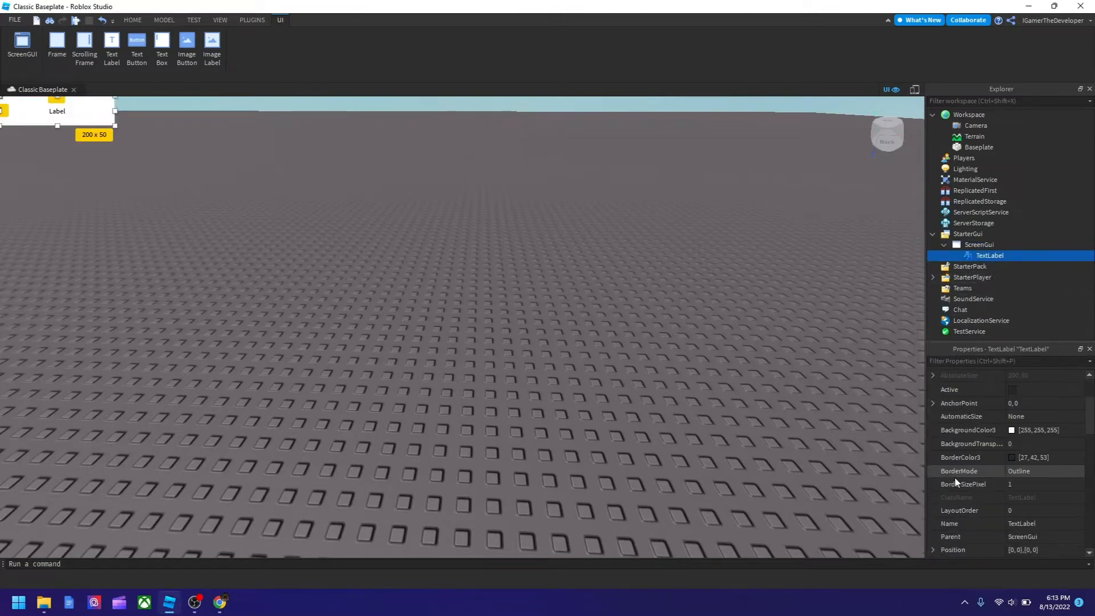
scroll("down", 3)
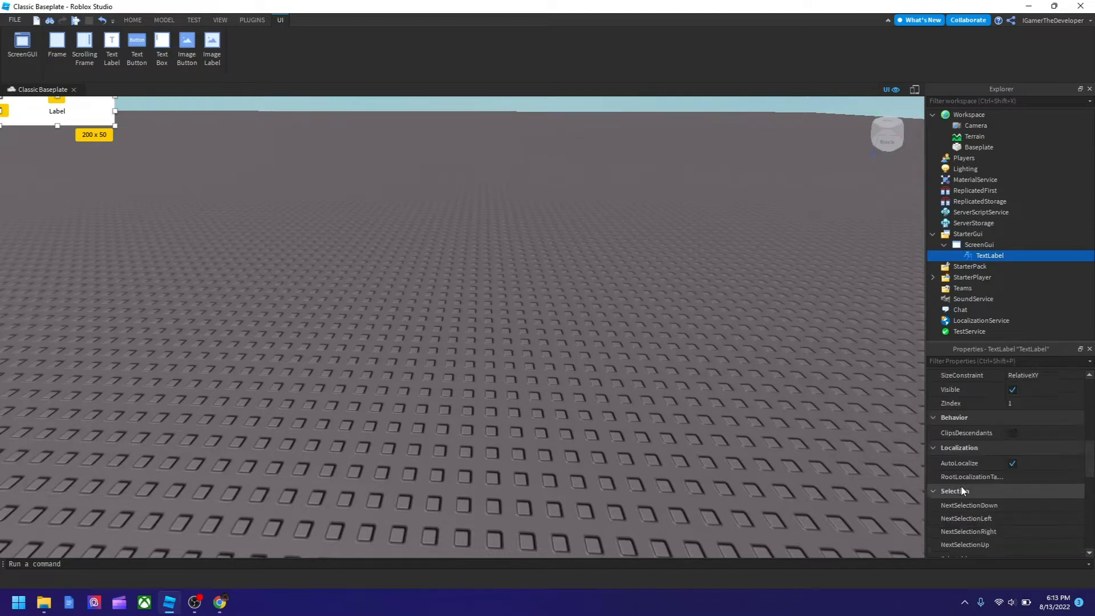
scroll("down", 3)
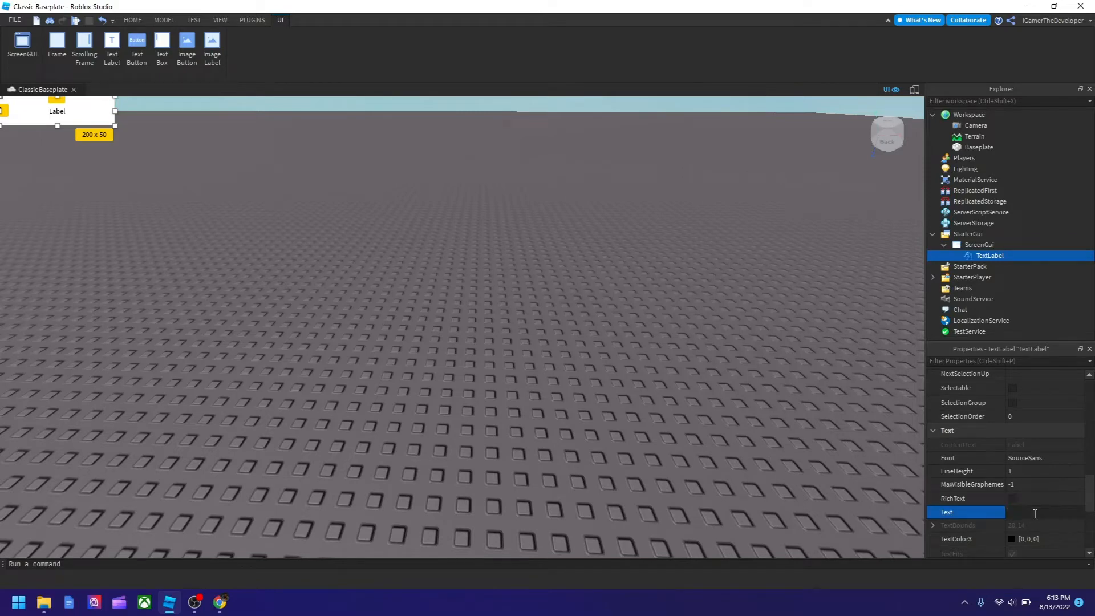
- Set the label's Text to 'Subscribe' and its Size to {1,0},{1,0}
type("Subscribe")
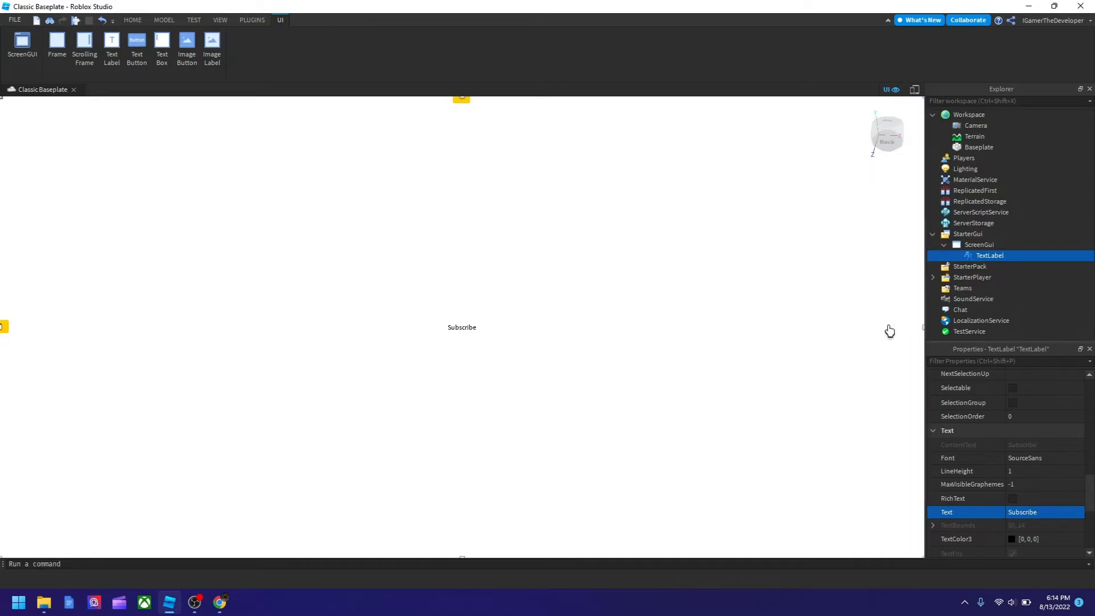
mouse_move(285, 451)
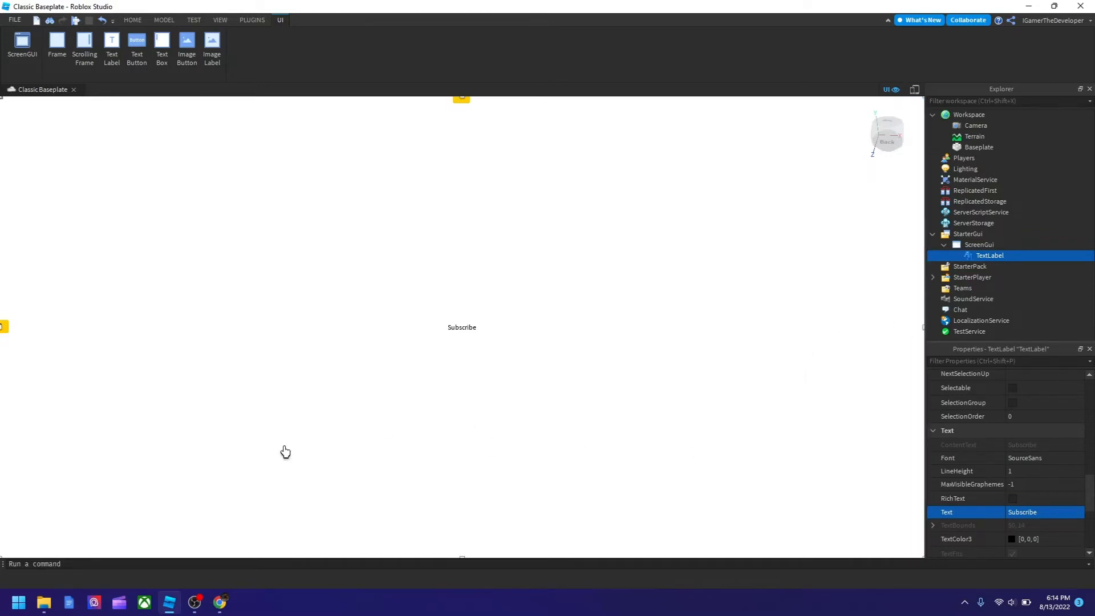
scroll("down", 3)
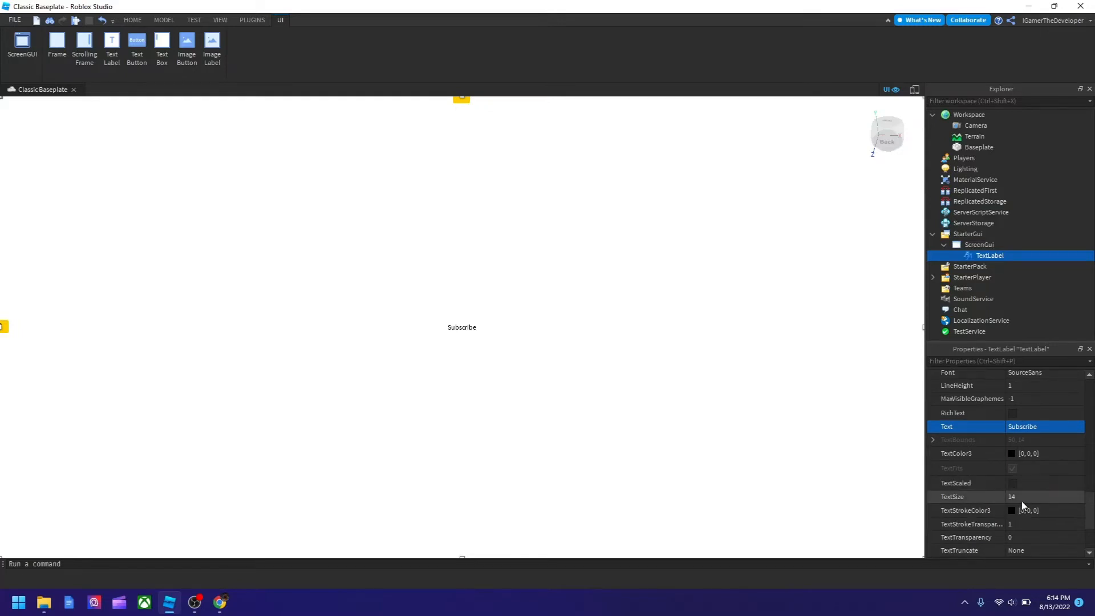
- Set the Subscribe label's TextSize property to 100
left_click(1024, 497)
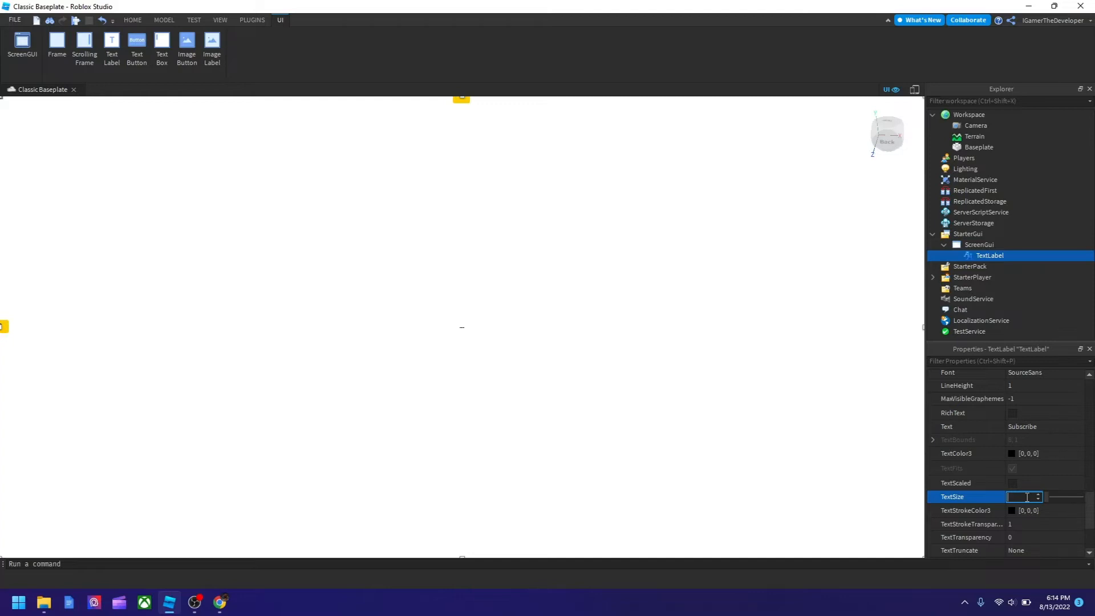
type("80")
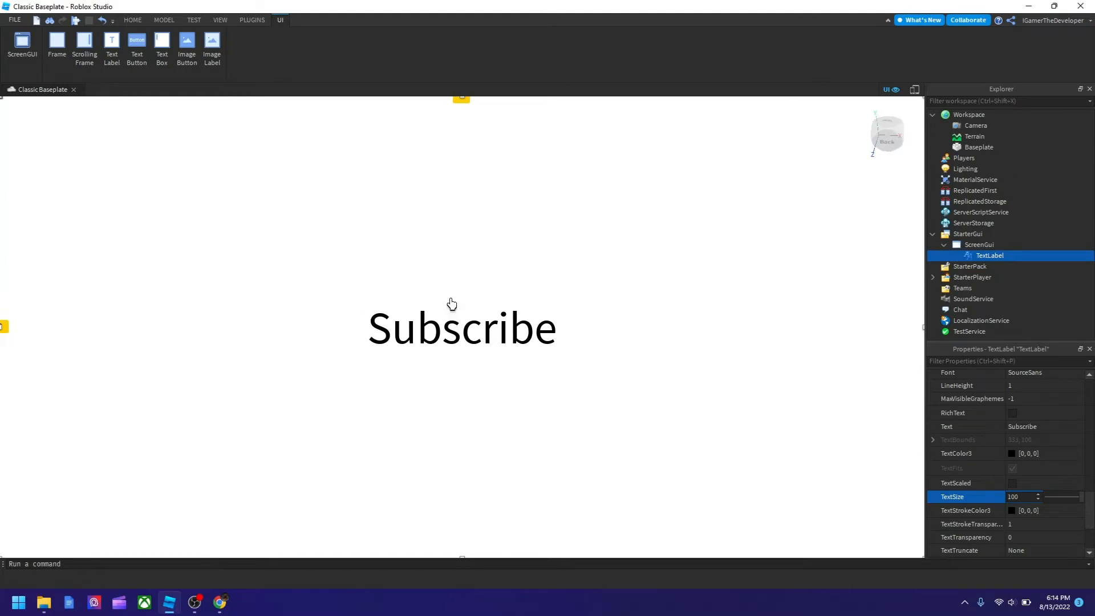
scroll("up", 3)
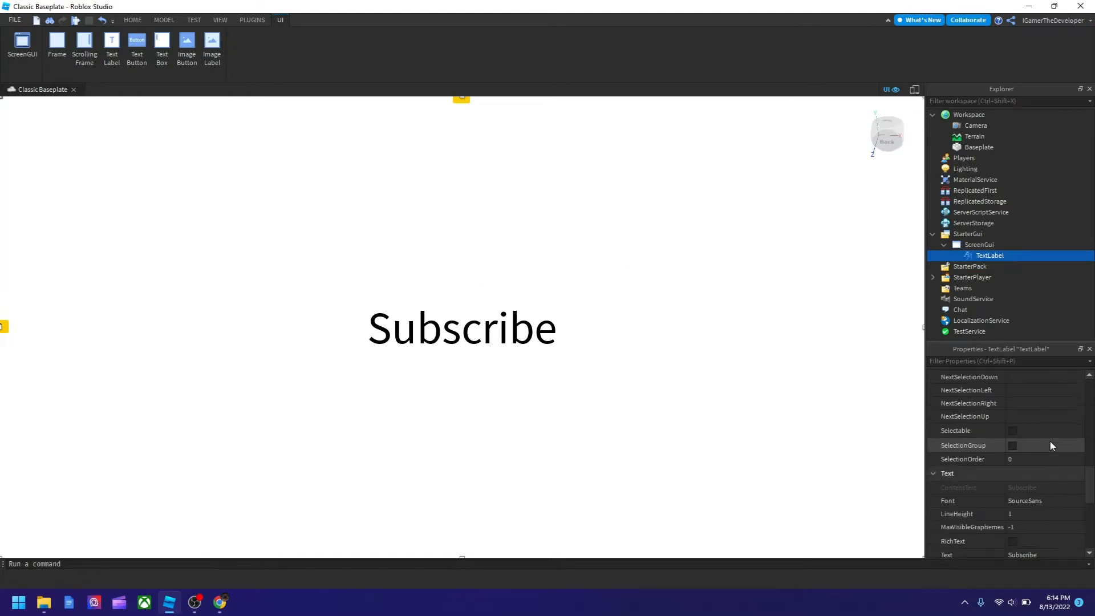
scroll("up", 3)
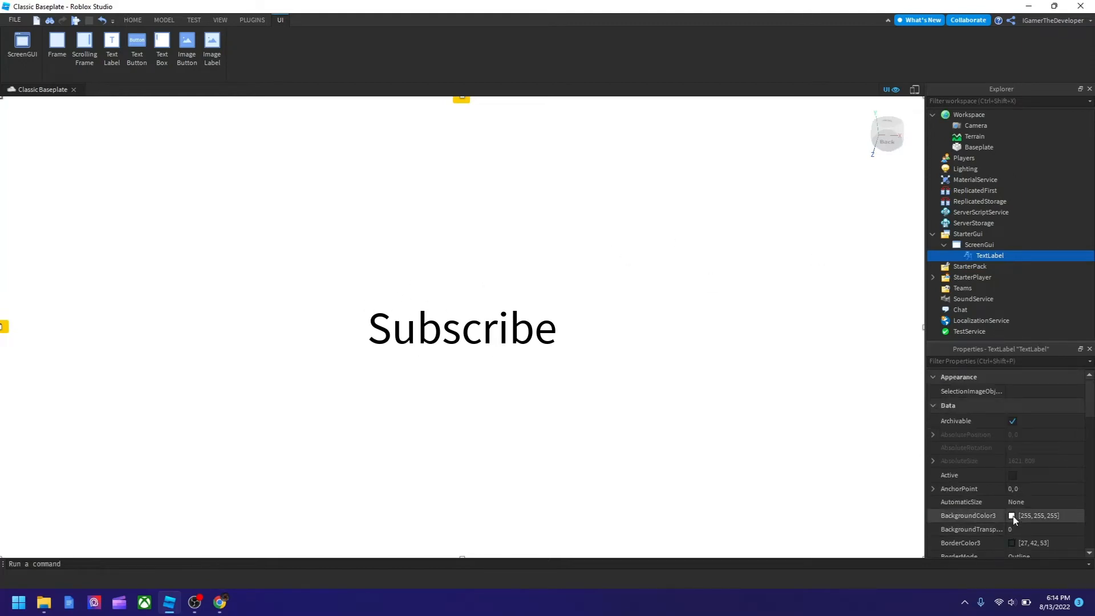
- Give the label a dark blue (0, 0, 111) background and Position {0,0},{0,0}
left_click(1012, 516)
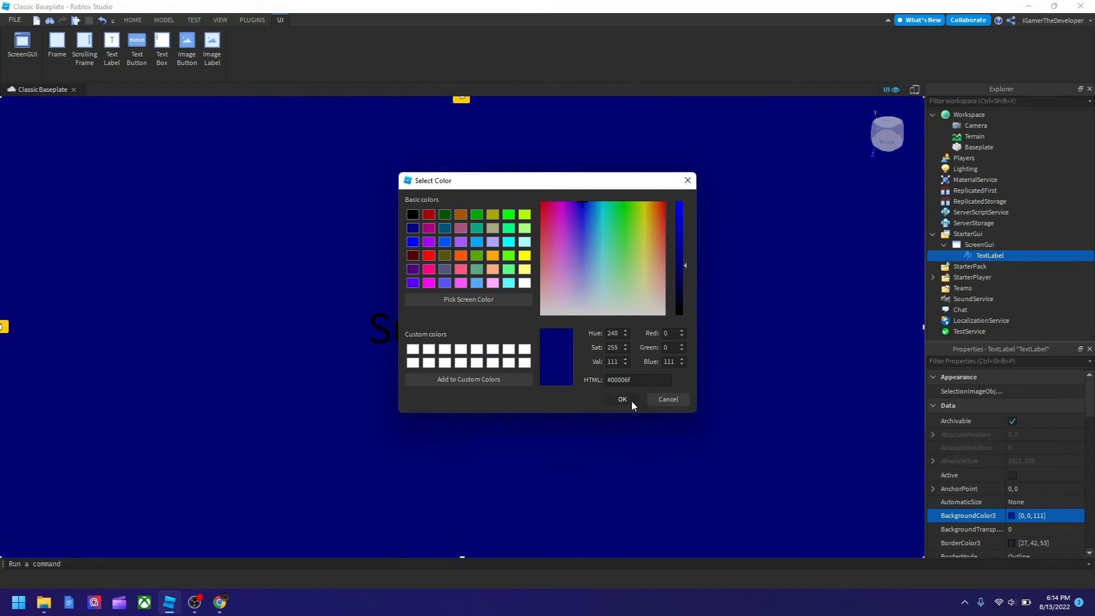
left_click(621, 398)
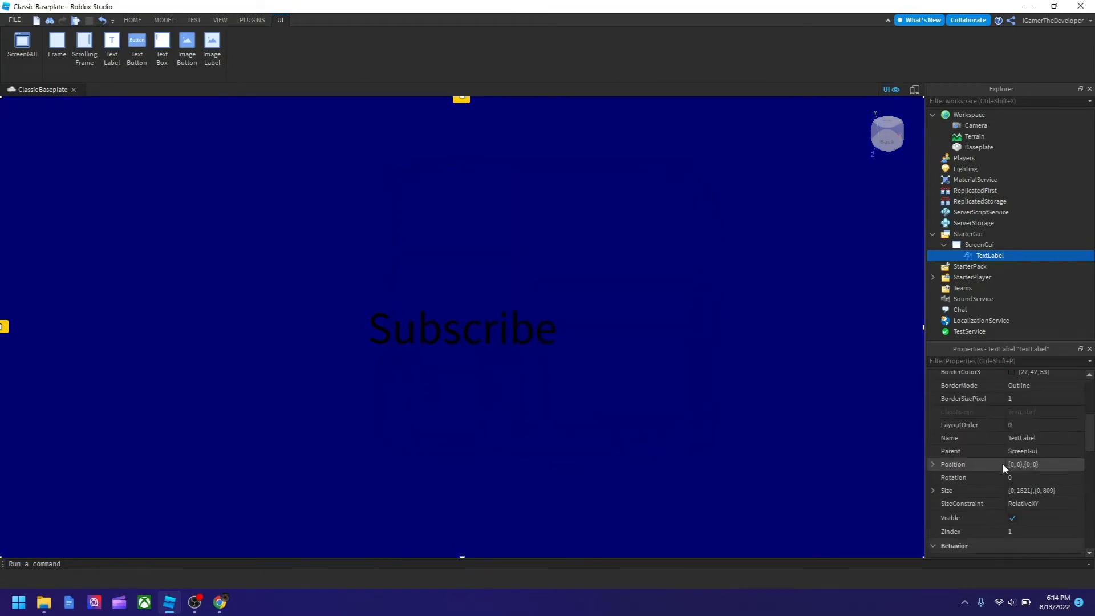
- Check the Font list, then bring up Select Color for the TextColor3 property
scroll("down", 3)
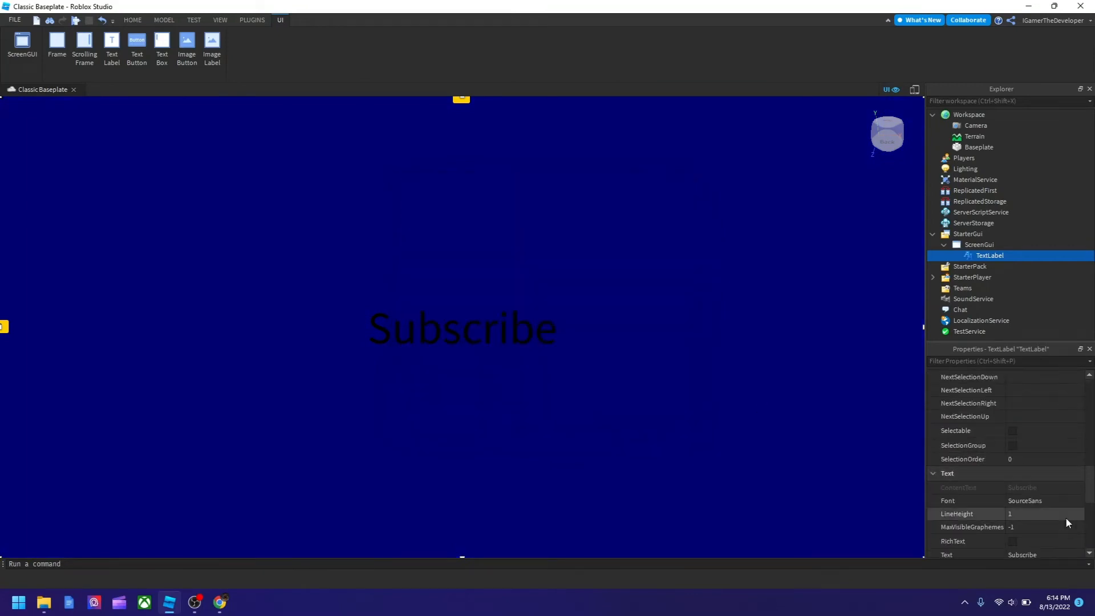
left_click(1080, 501)
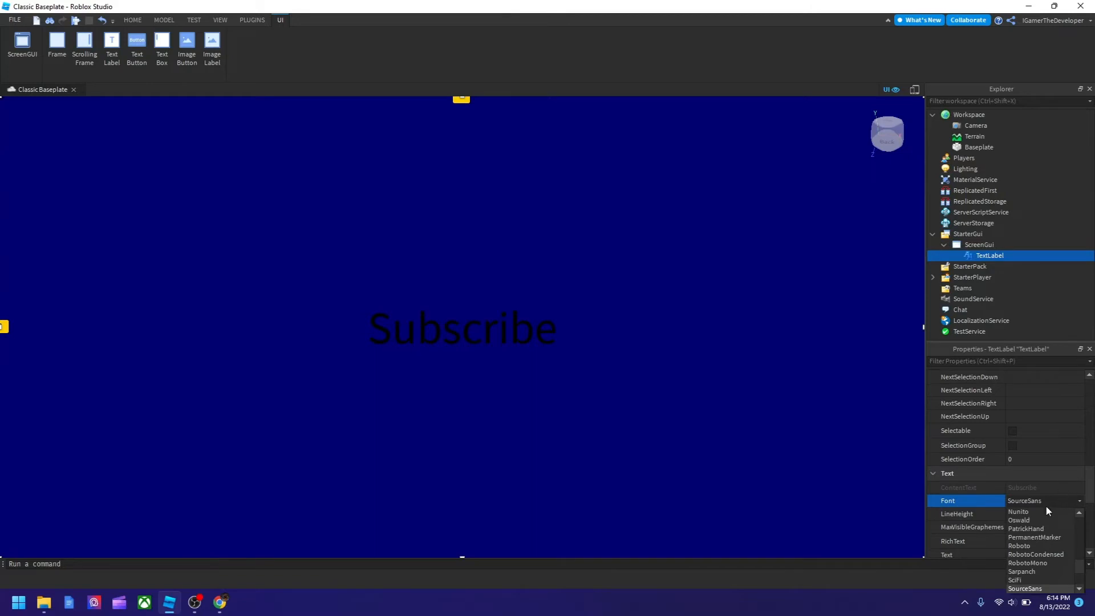
mouse_move(1037, 580)
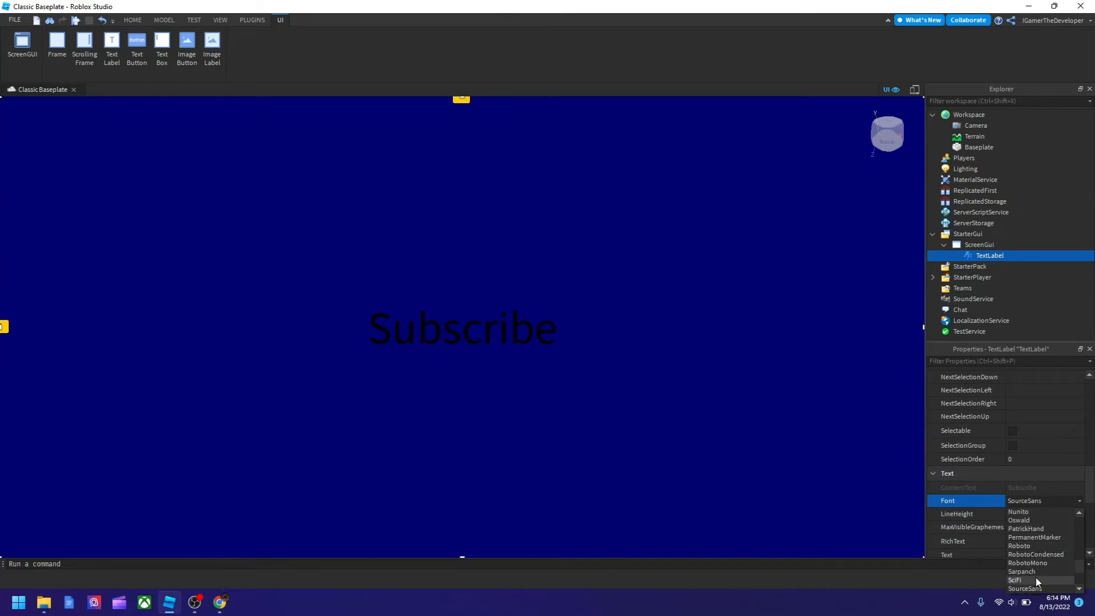
left_click(1024, 589)
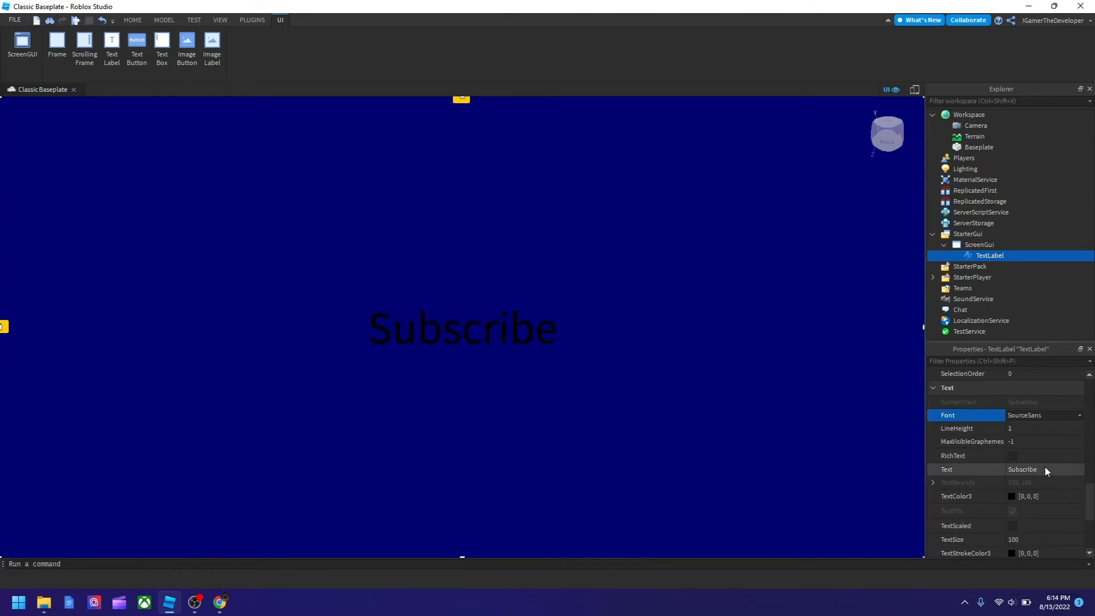
left_click(1012, 496)
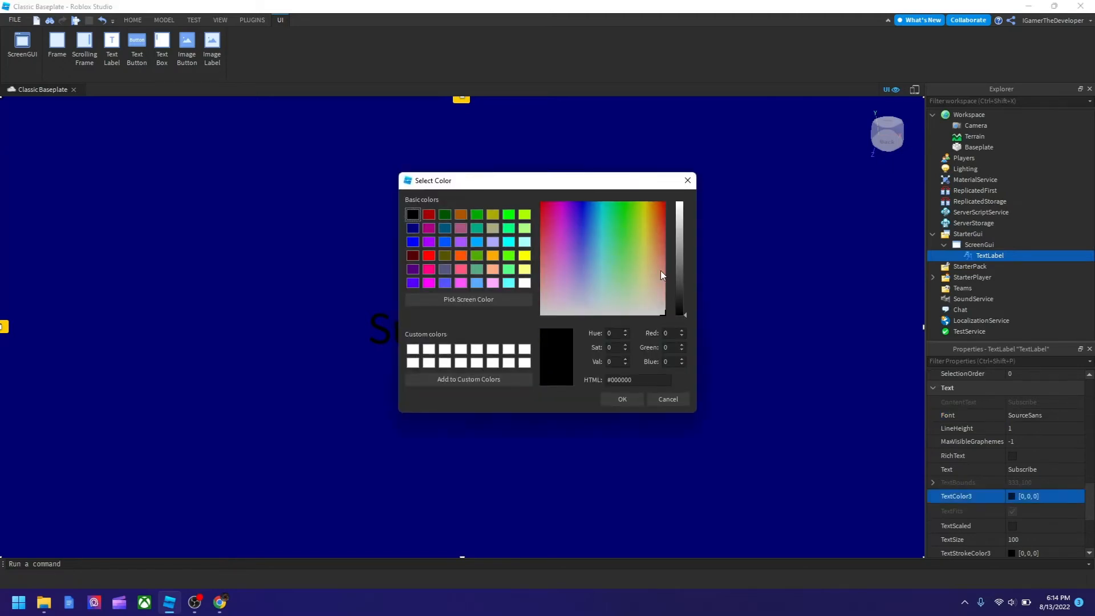
- Try yellow, then settle on a darker green shade as the text colour
left_click(460, 242)
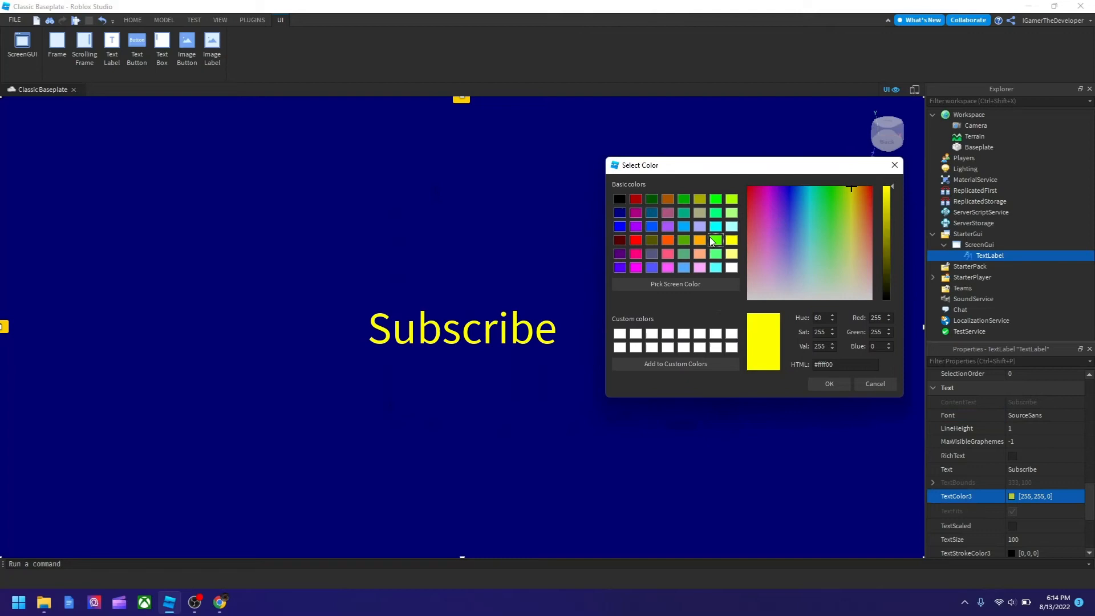
left_click(682, 200)
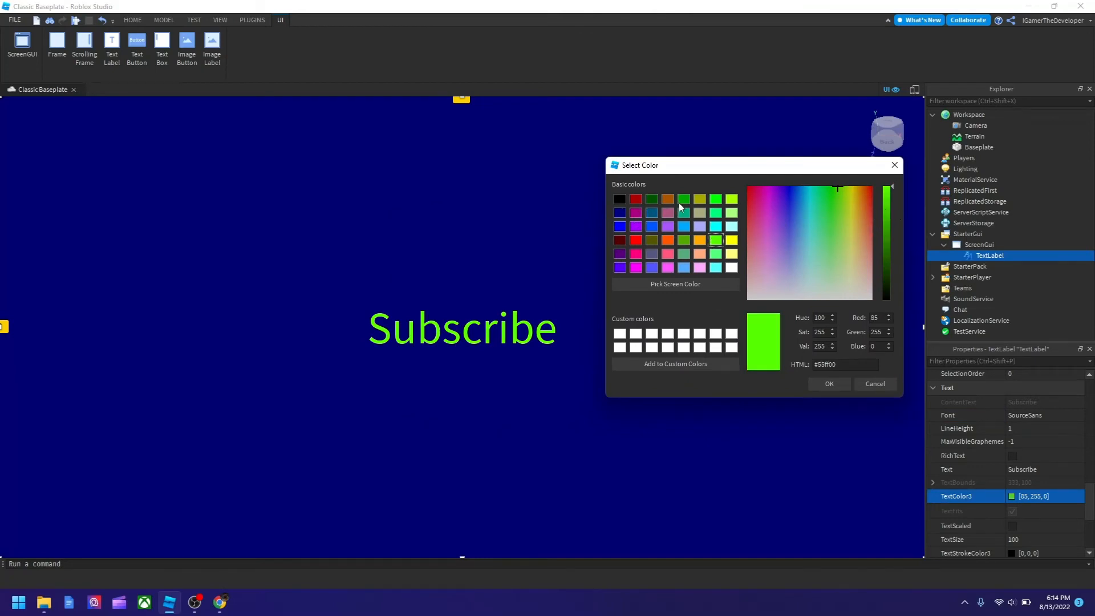
left_click(832, 196)
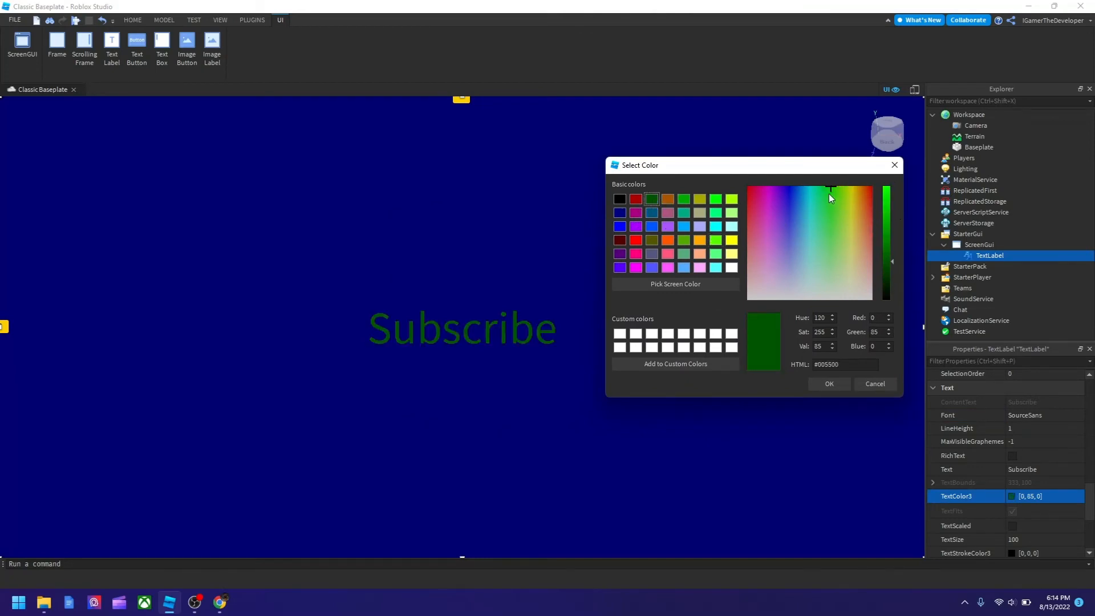
left_click(824, 185)
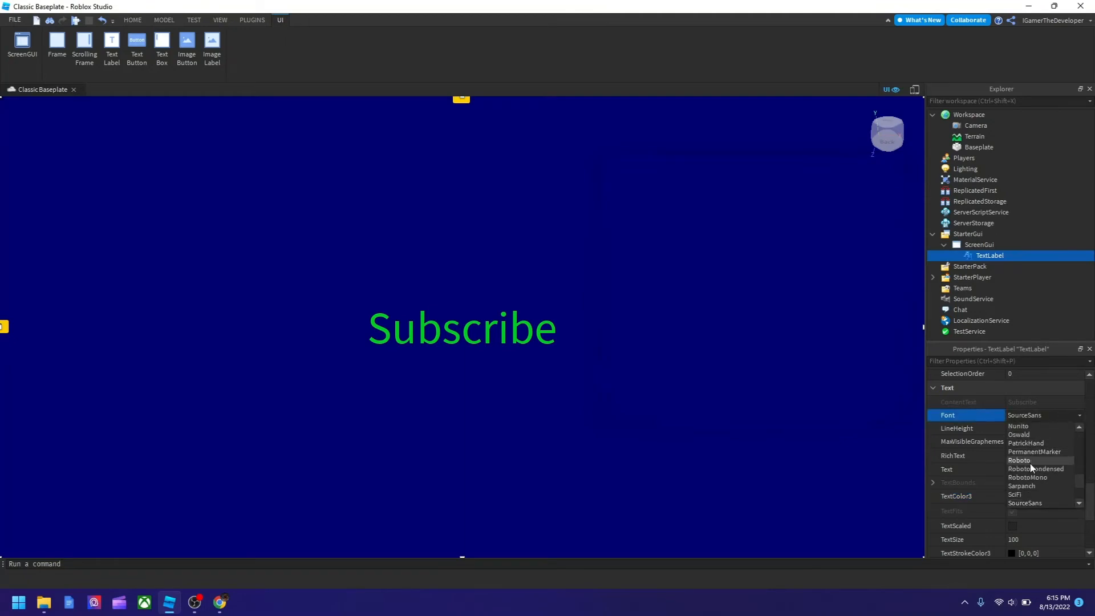
- Switch the Subscribe label's font to SciFi
left_click(1022, 486)
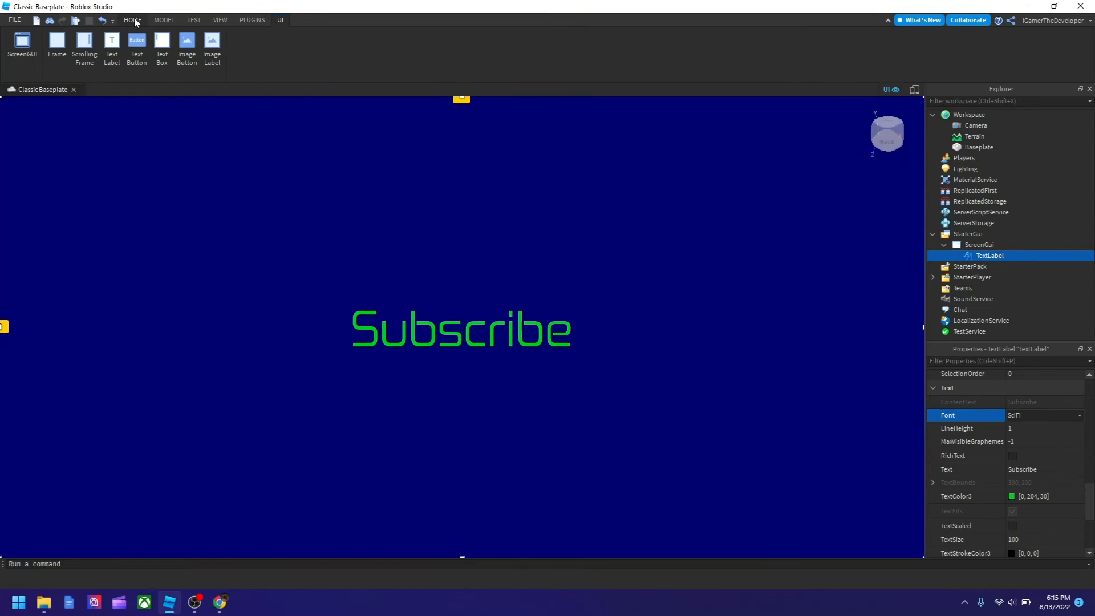
left_click(132, 20)
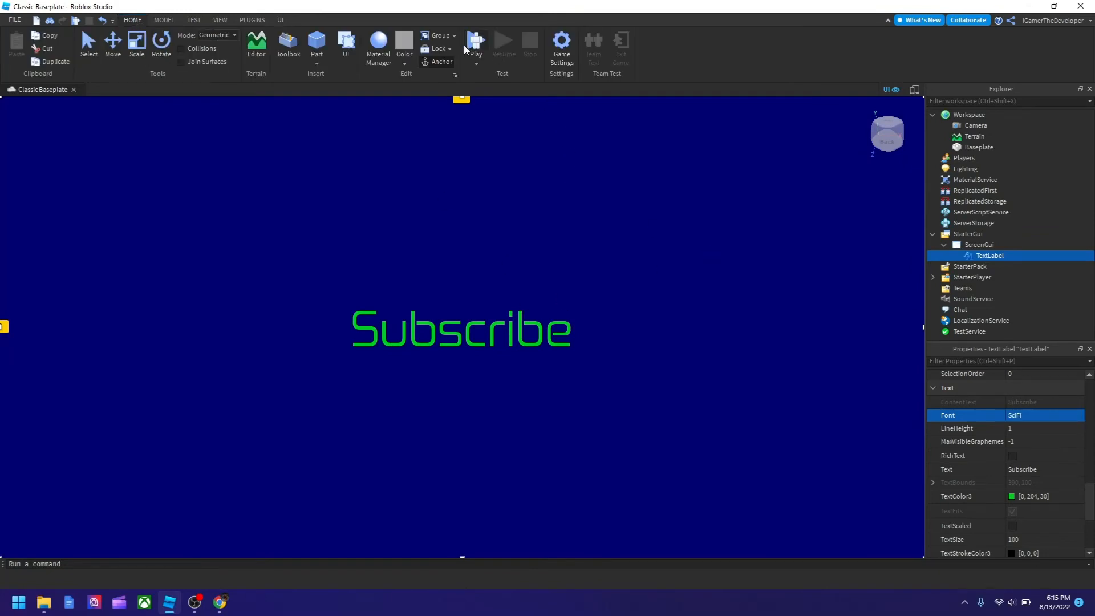
mouse_move(476, 42)
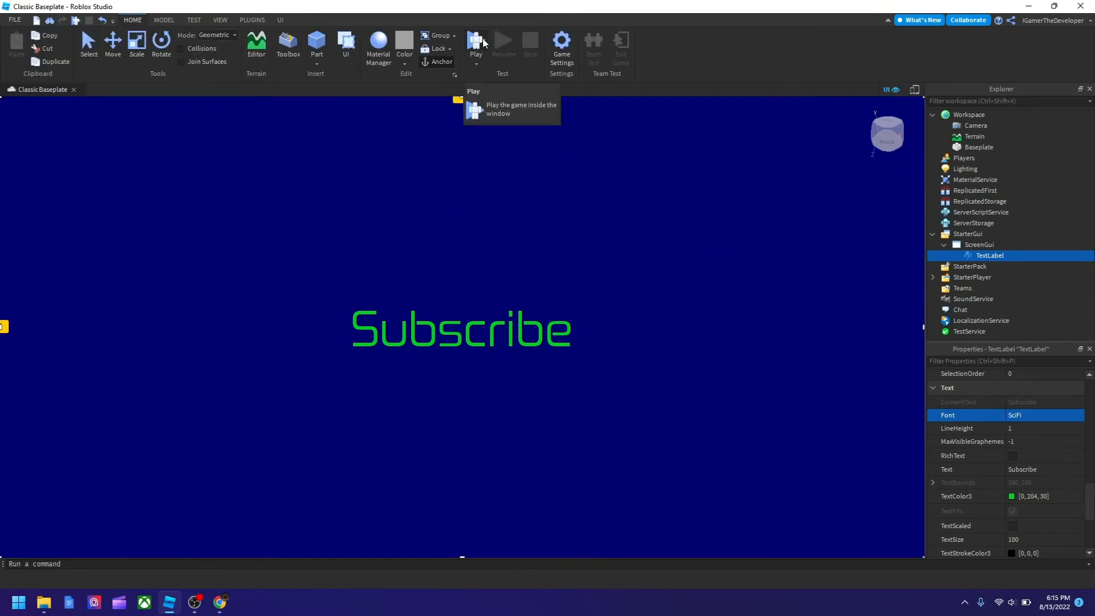
- Play-test the game to show the green SciFi 'Subscribe' label on dark blue
left_click(476, 42)
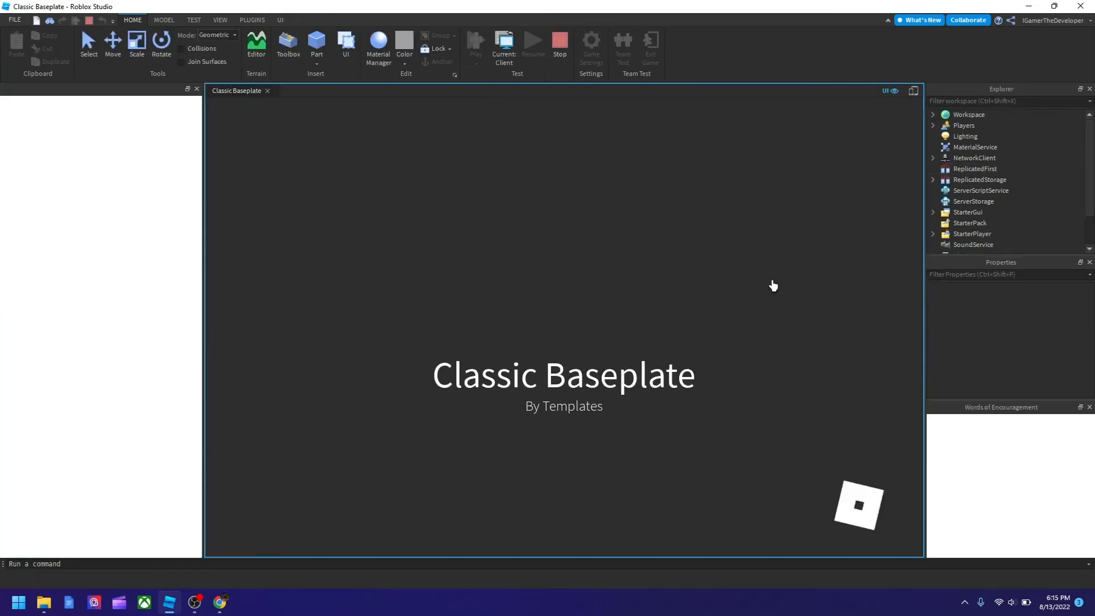
left_click(287, 46)
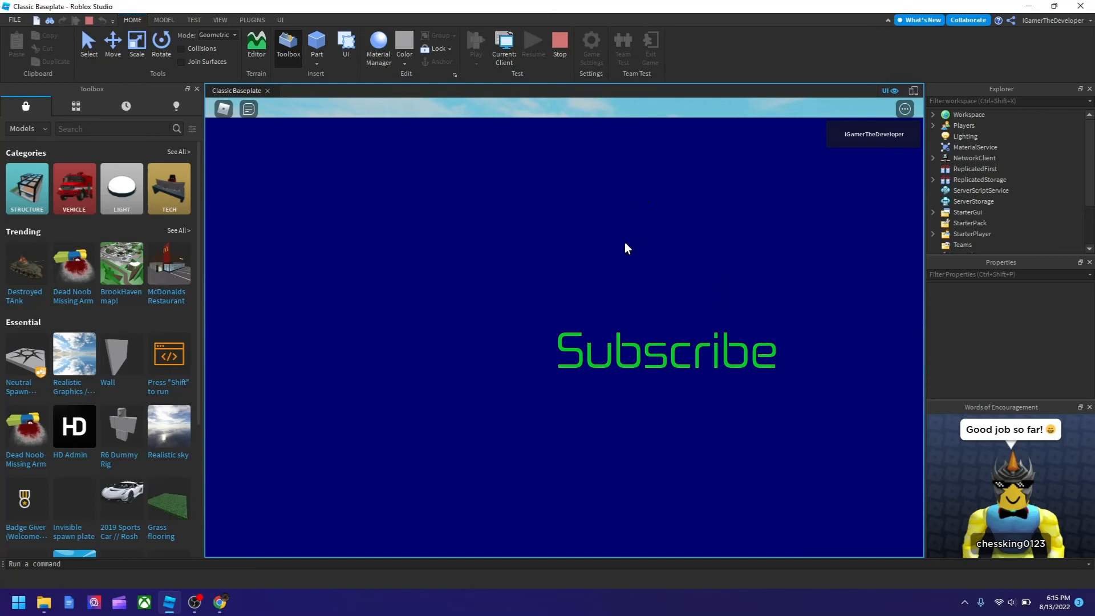
mouse_move(703, 357)
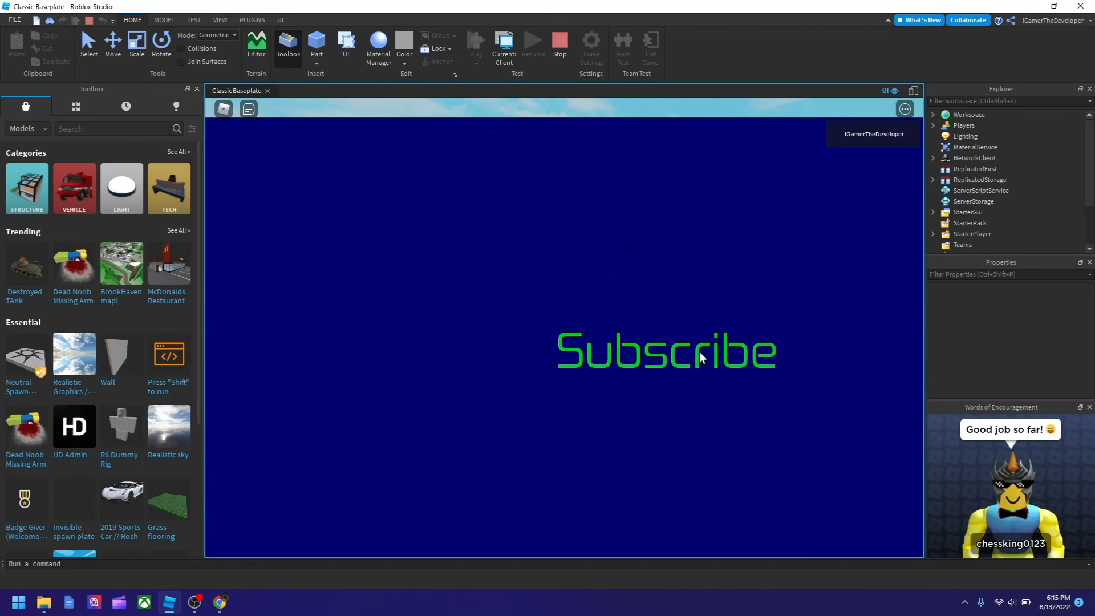
mouse_move(799, 377)
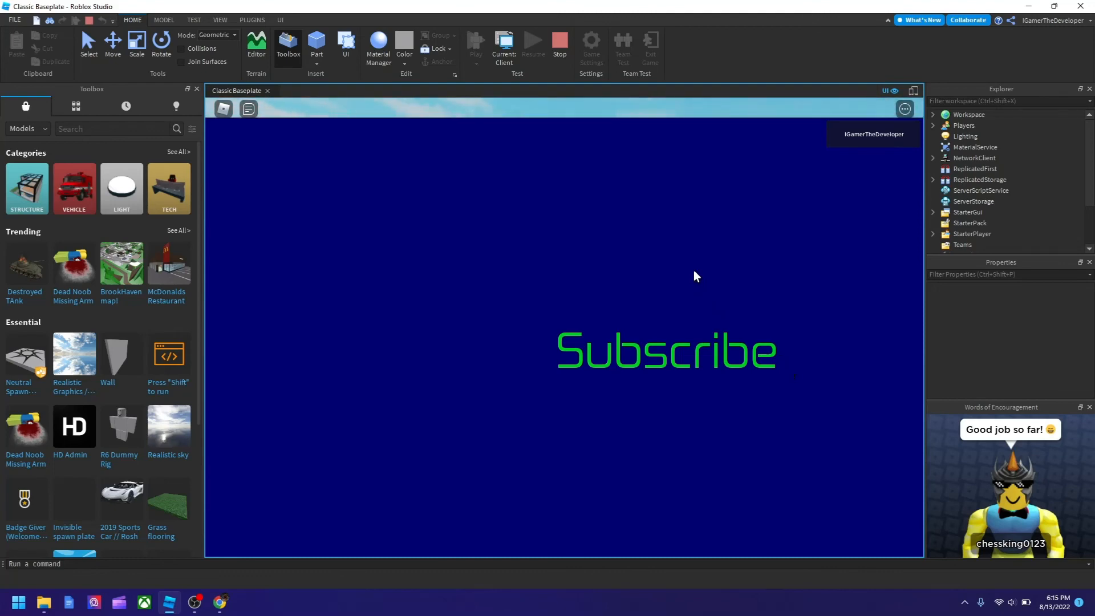
mouse_move(510, 364)
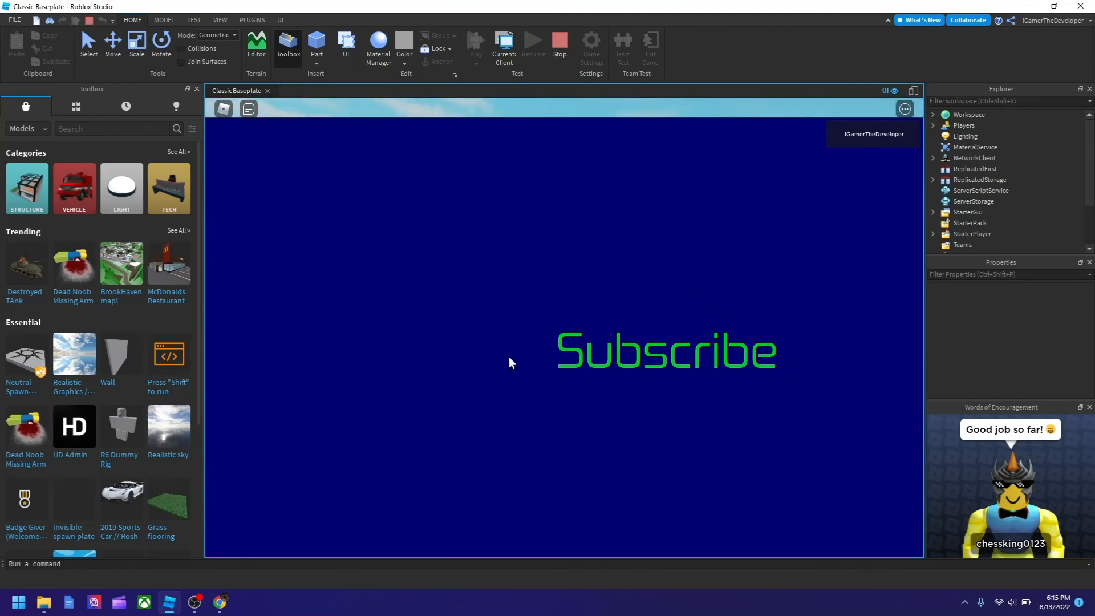